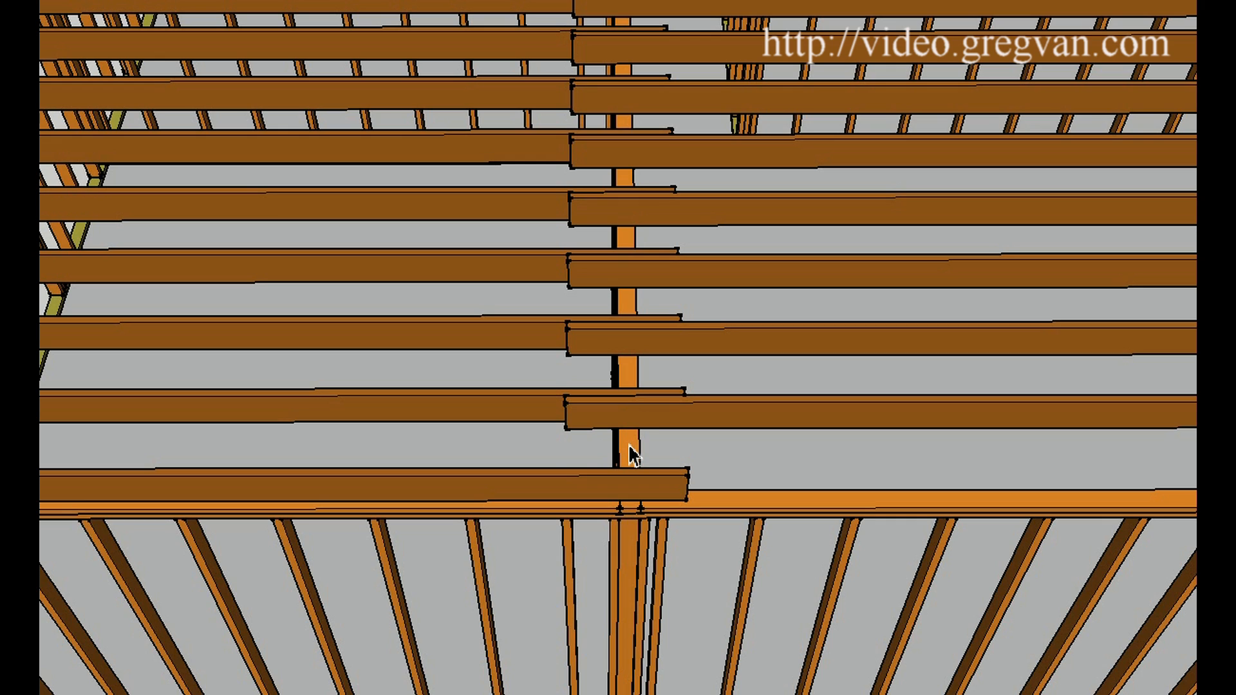
{"action": "mouse_move", "coordinate": [513, 456]}
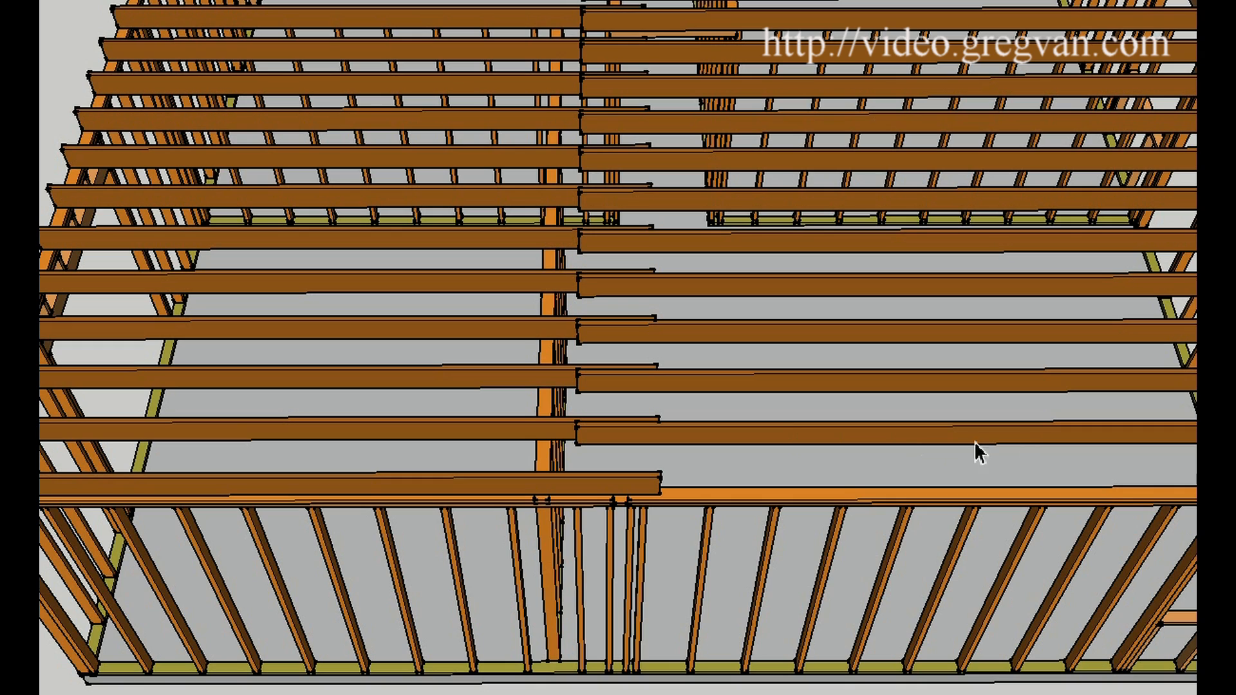
{"action": "mouse_move", "coordinate": [723, 449]}
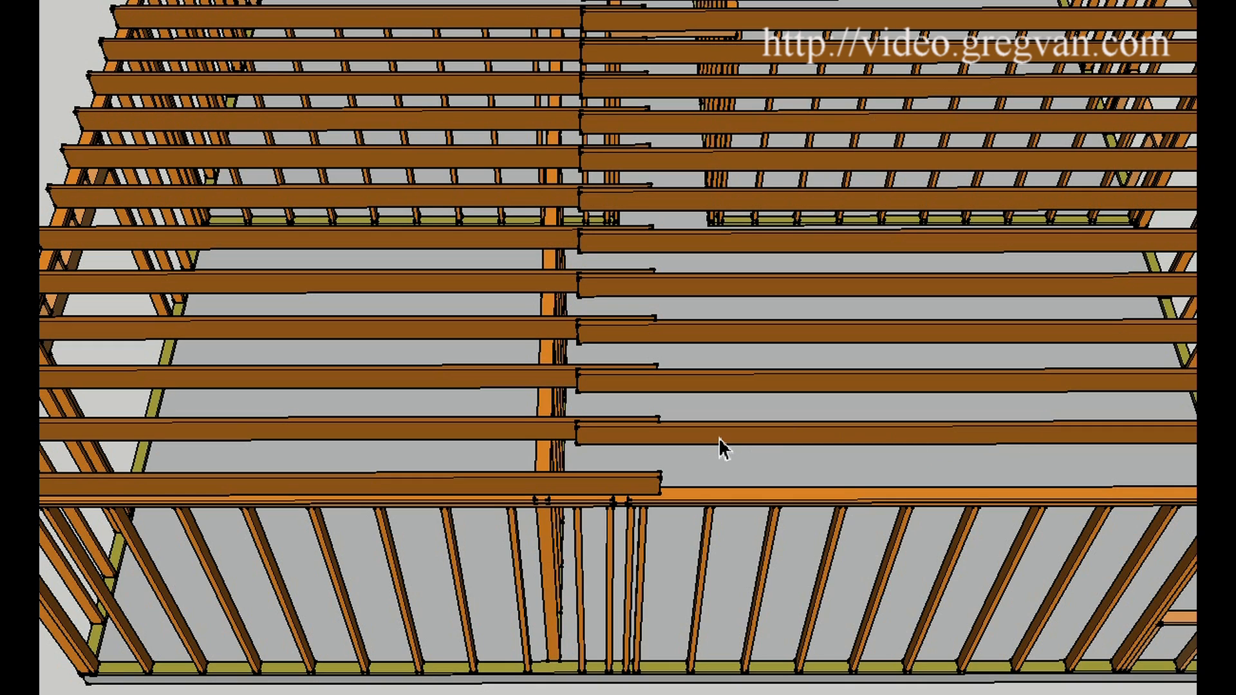
{"action": "mouse_move", "coordinate": [769, 448]}
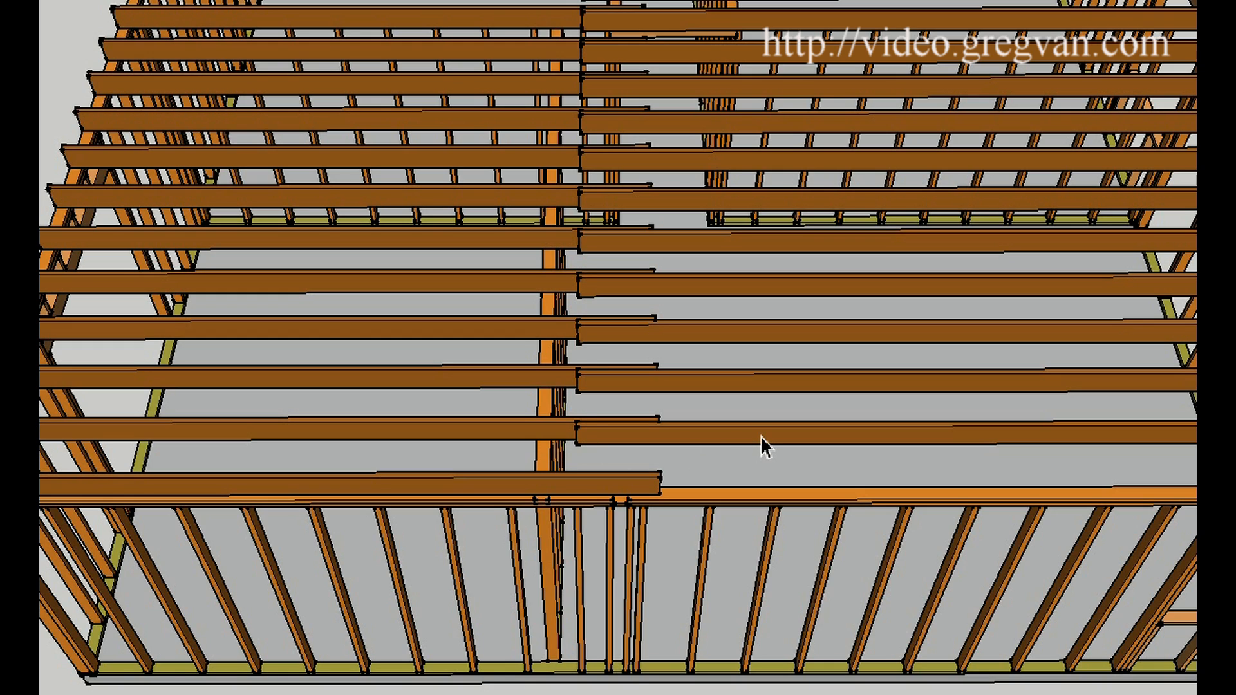
{"action": "mouse_move", "coordinate": [975, 463]}
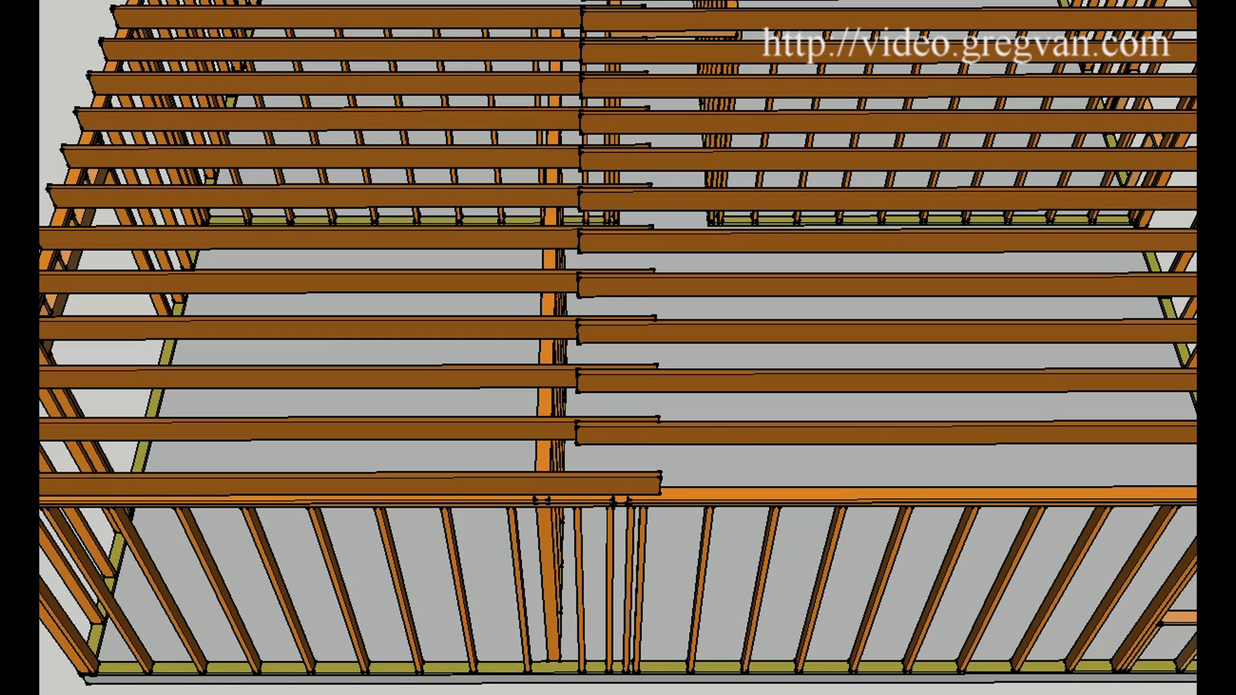
{"action": "mouse_move", "coordinate": [780, 390]}
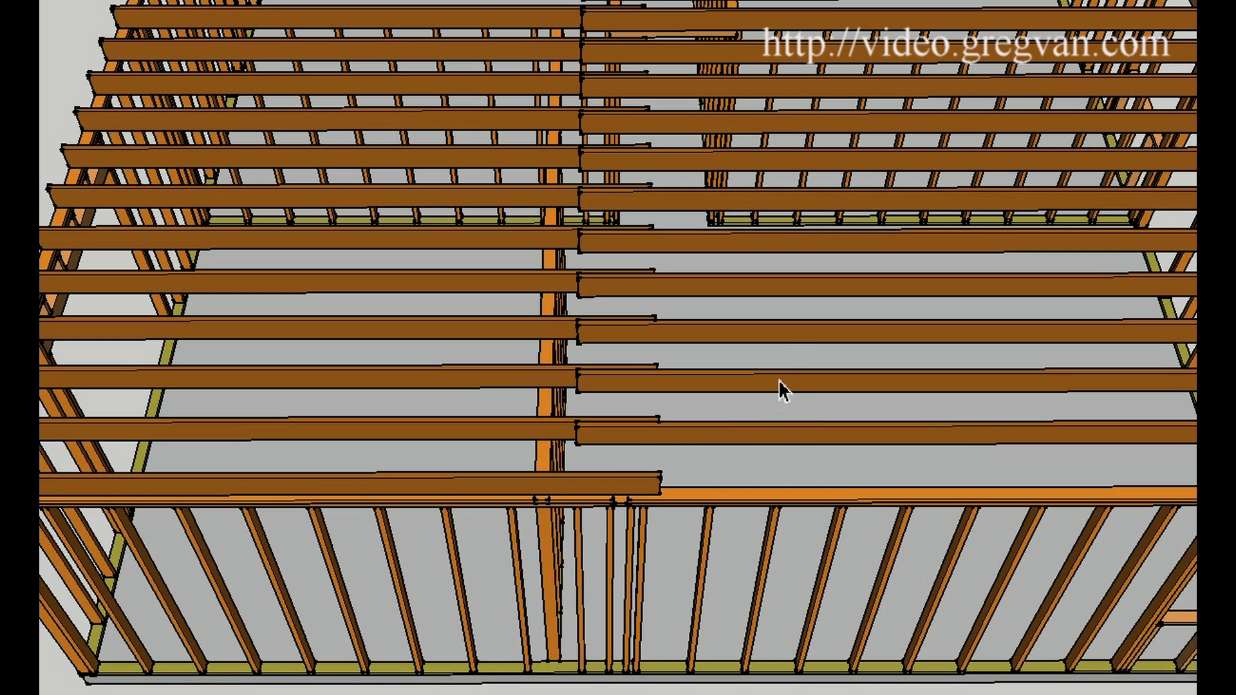